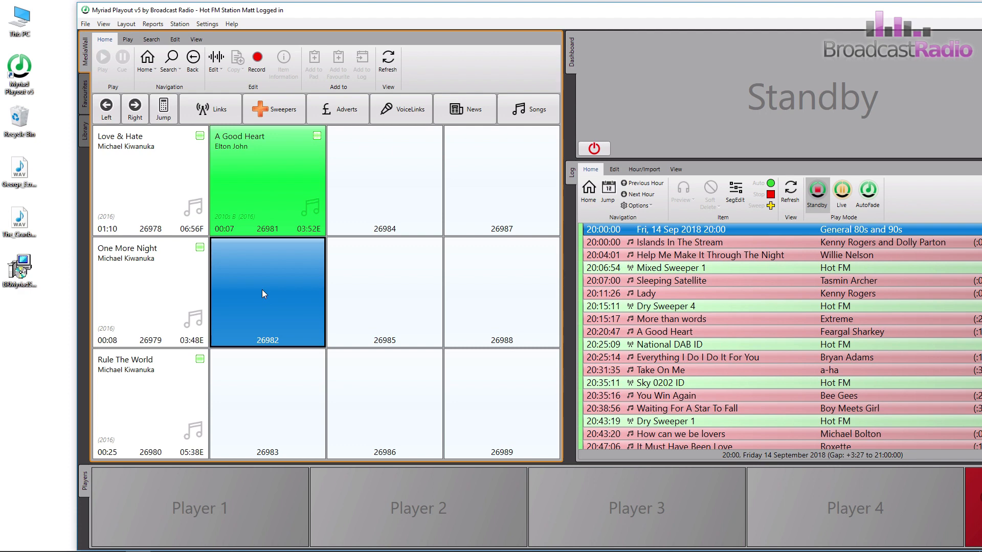
mouse_move(316, 23)
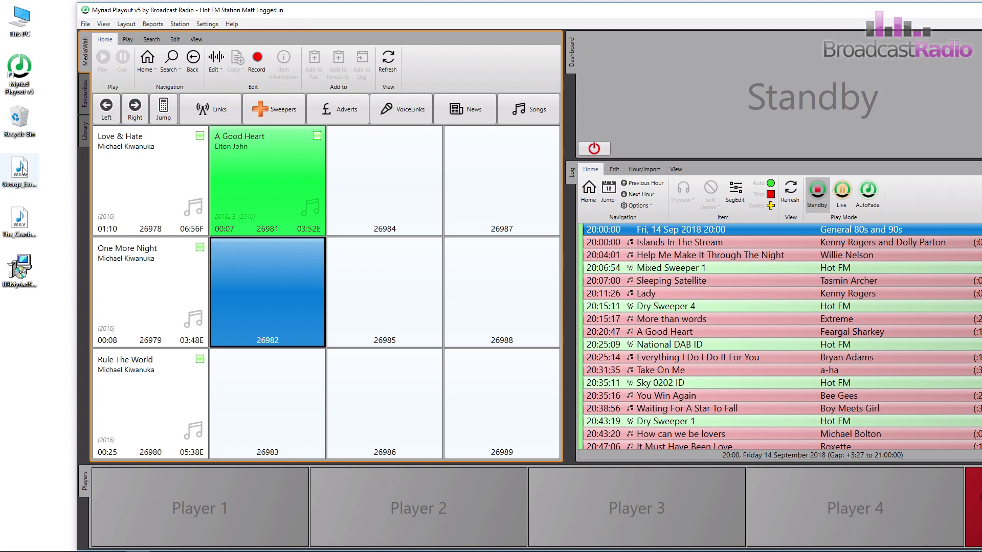
mouse_move(143, 241)
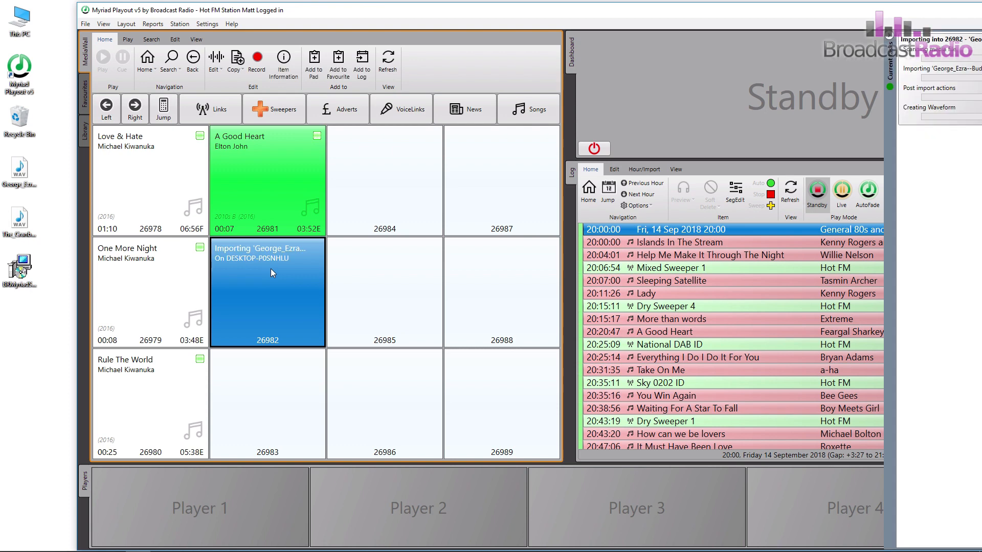
mouse_move(326, 11)
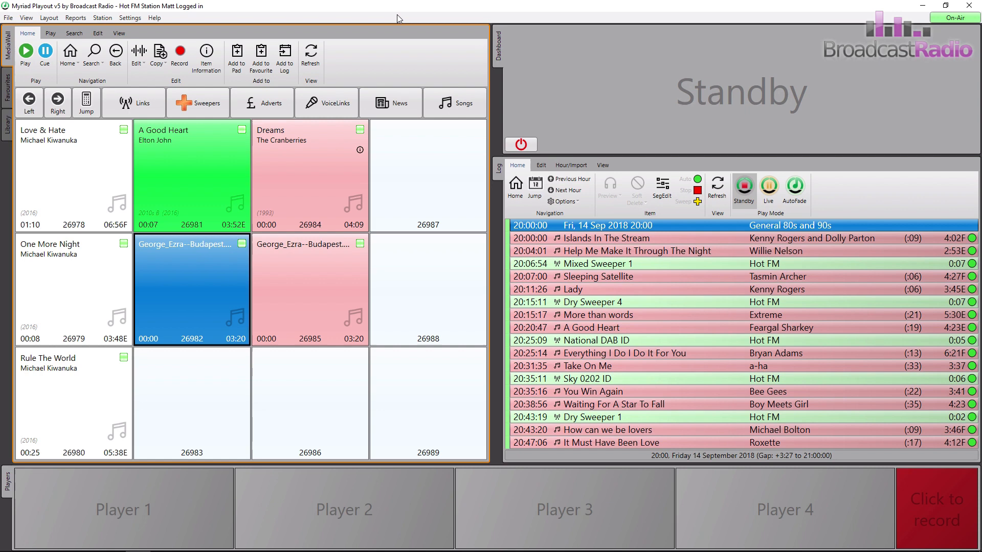
mouse_move(400, 80)
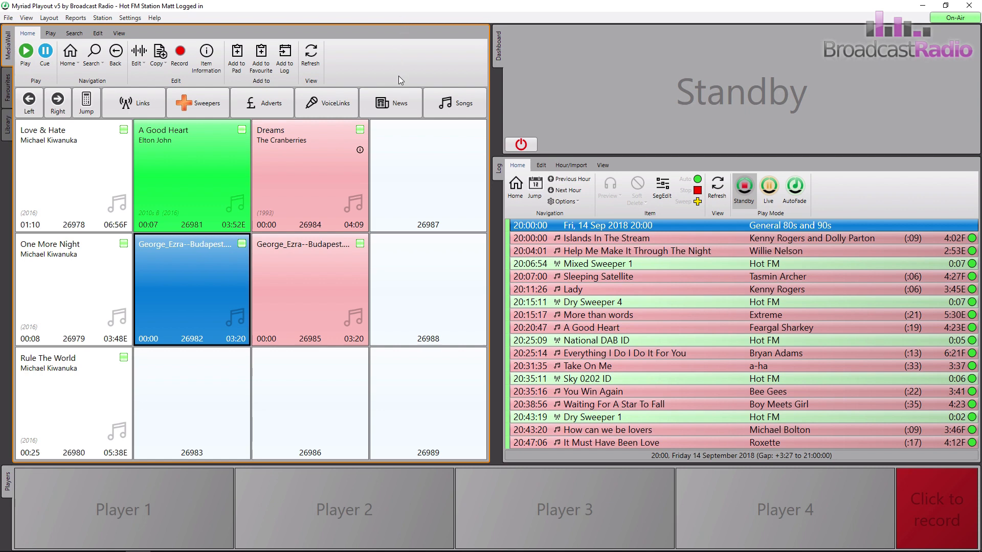
Select 'Dreams' by The Cranberries in slot 26984 after Budapest fills slot 26985.
left_click(310, 175)
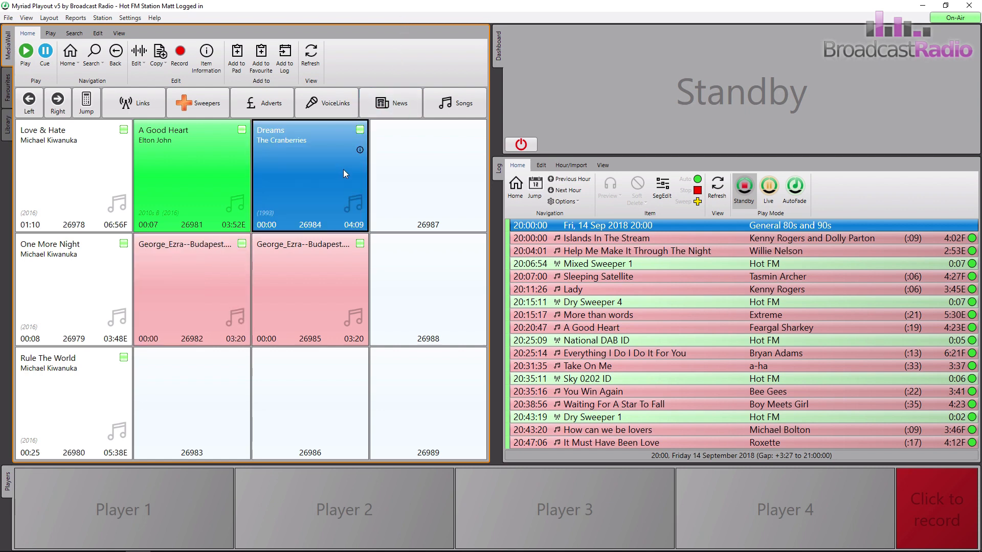